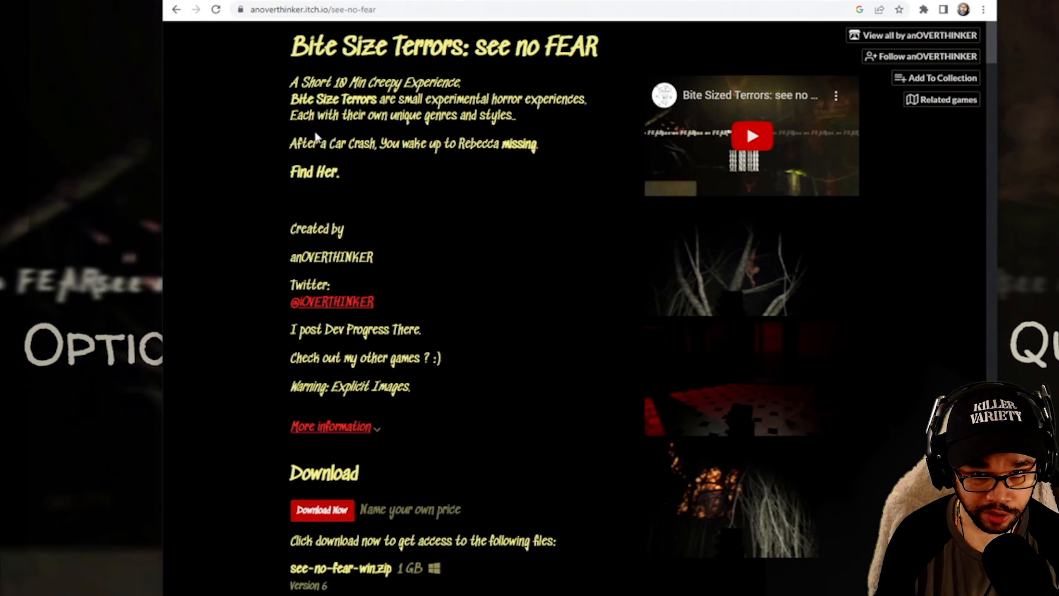
pyautogui.moveTo(315, 134)
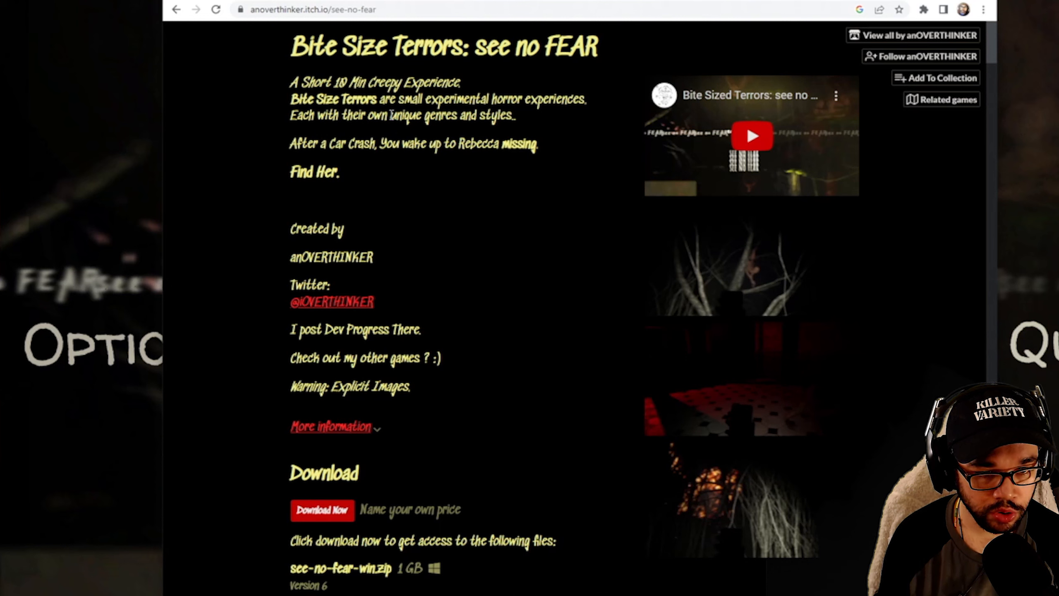
pyautogui.moveTo(386, 134)
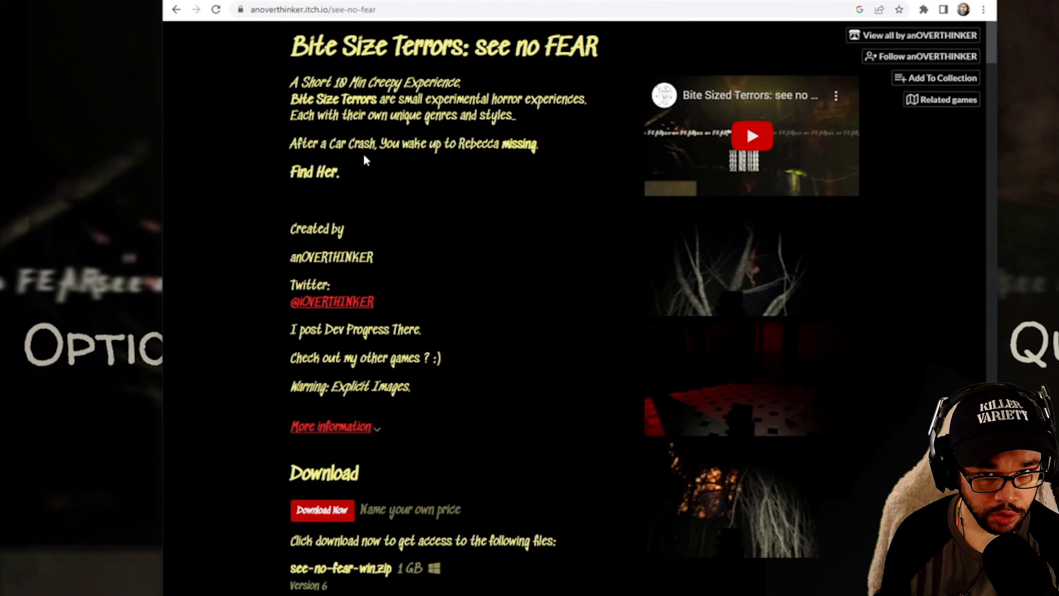
pyautogui.moveTo(385, 169)
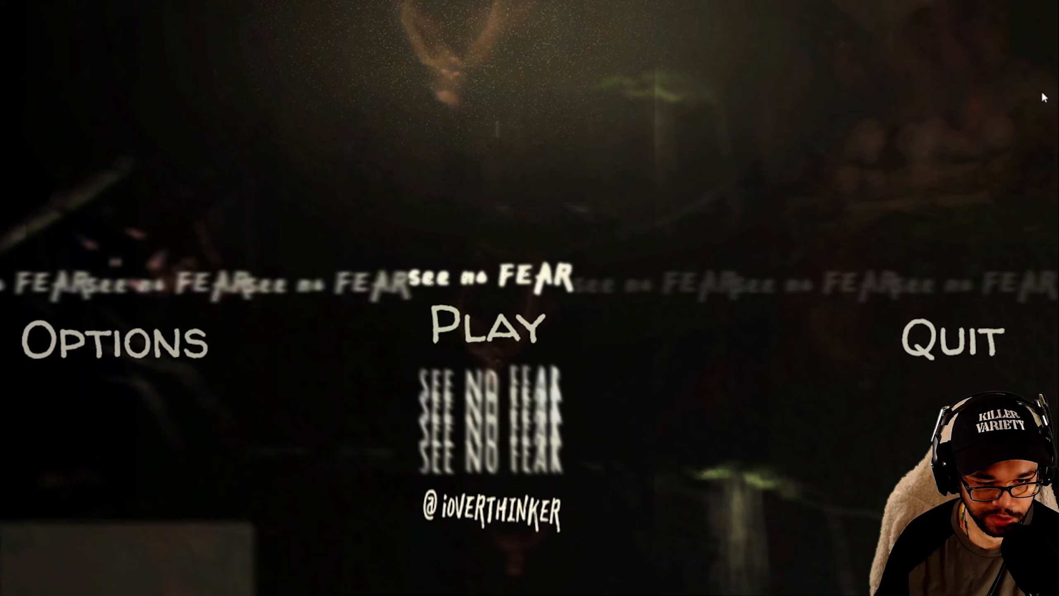
pyautogui.moveTo(270, 68)
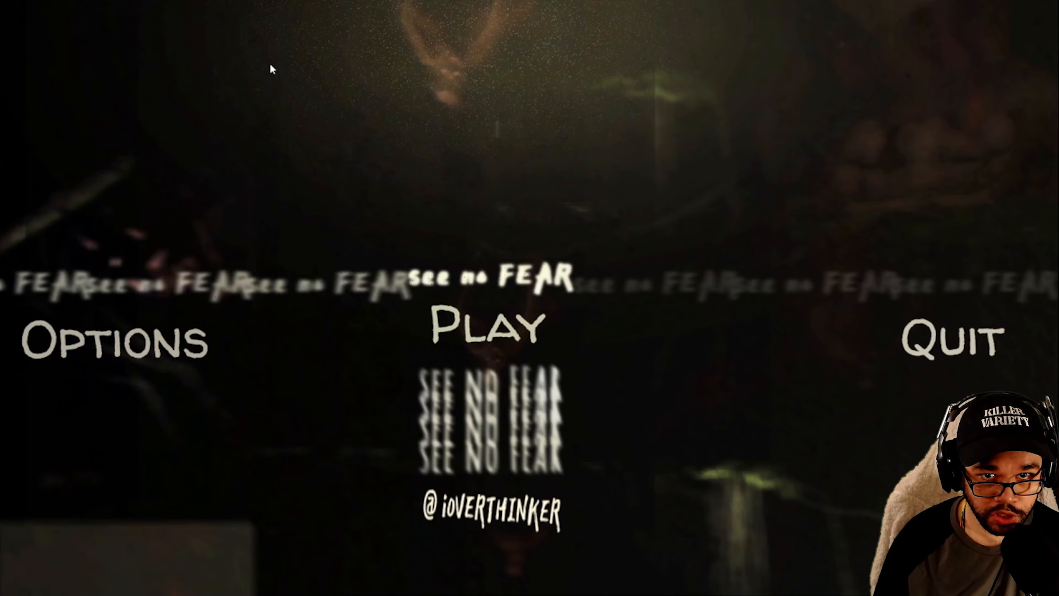